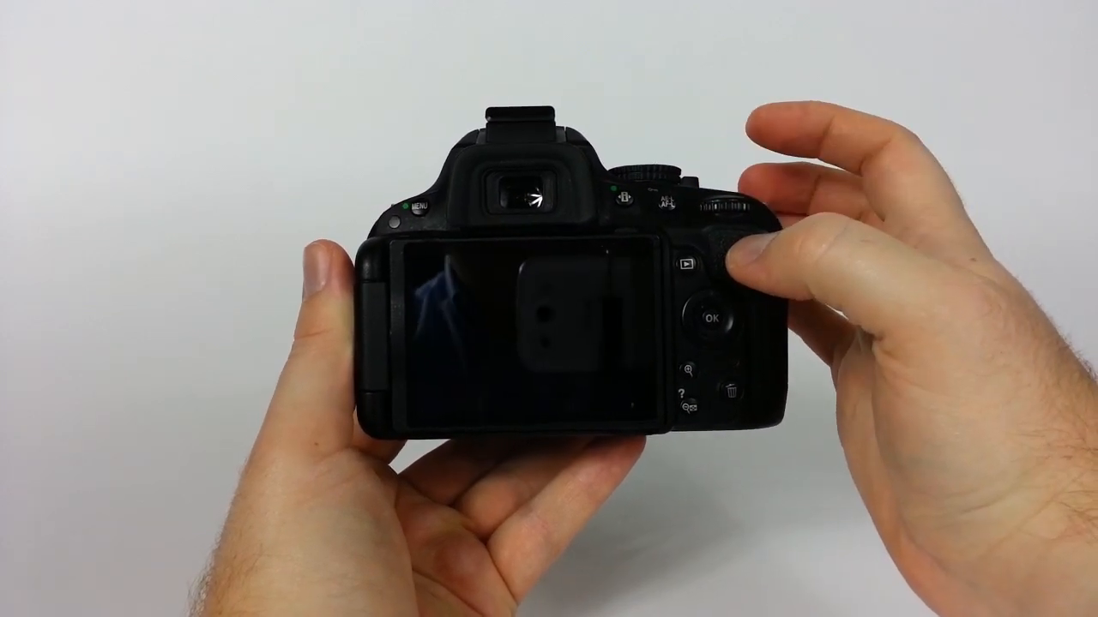
Step: Flip the Lv switch to restore live view showing the scene at F22
{"action": "left_click", "coordinate": [689, 265]}
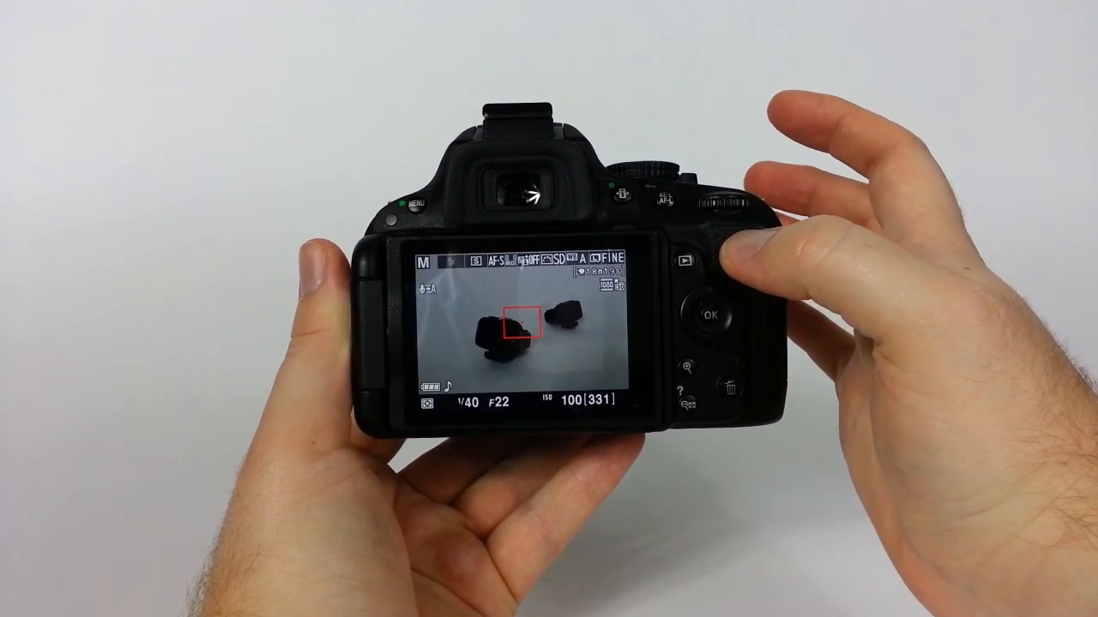